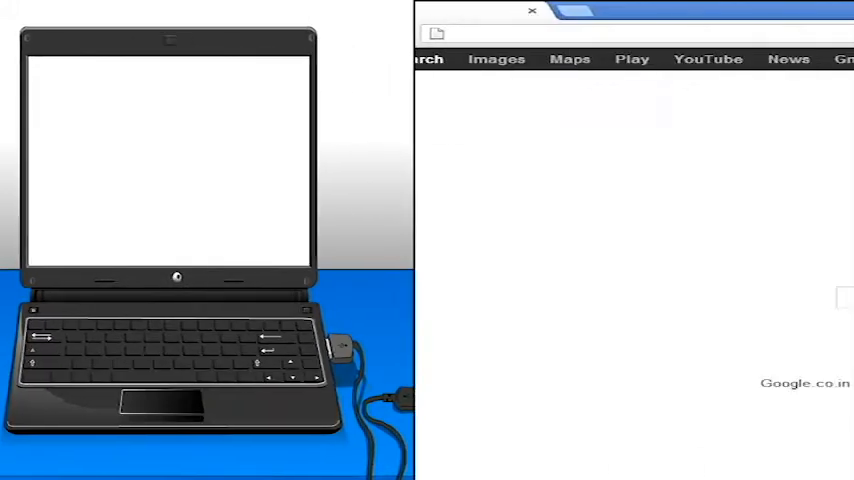
Begin typing 'ww' for the GetActive web address in the address bar
text(ww)
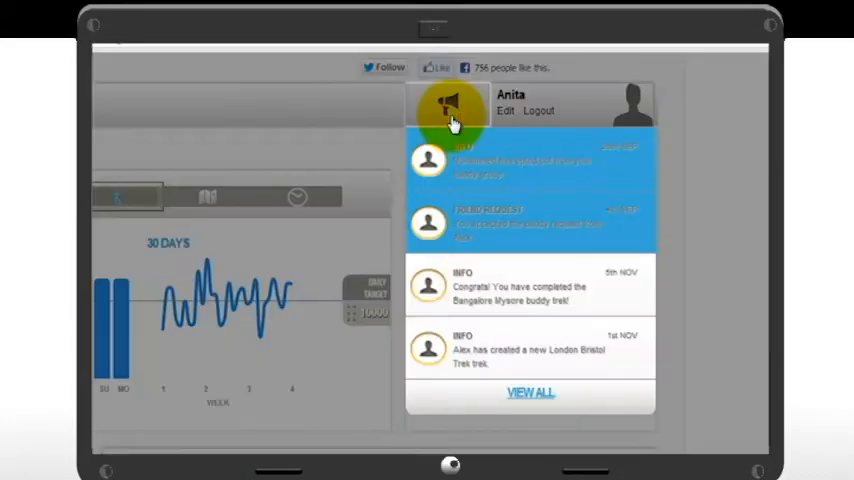
mouse_move(460, 365)
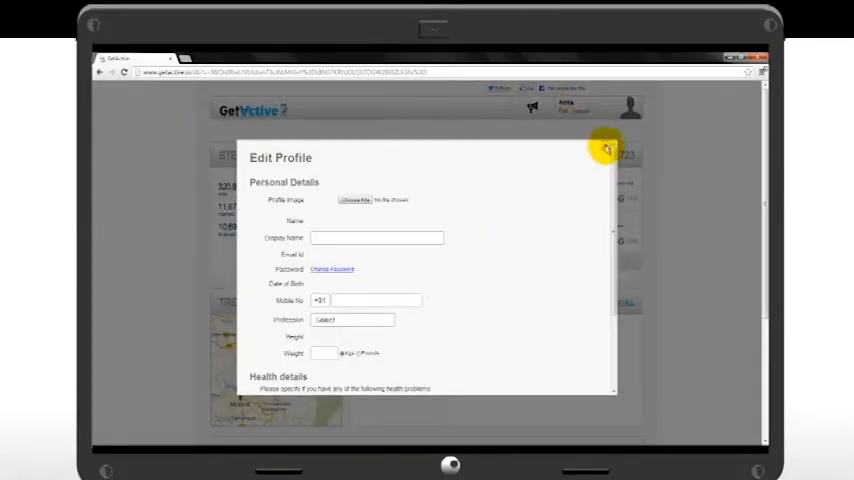
Close Edit Profile and view the Duration graphs, then return to Steps
click(607, 148)
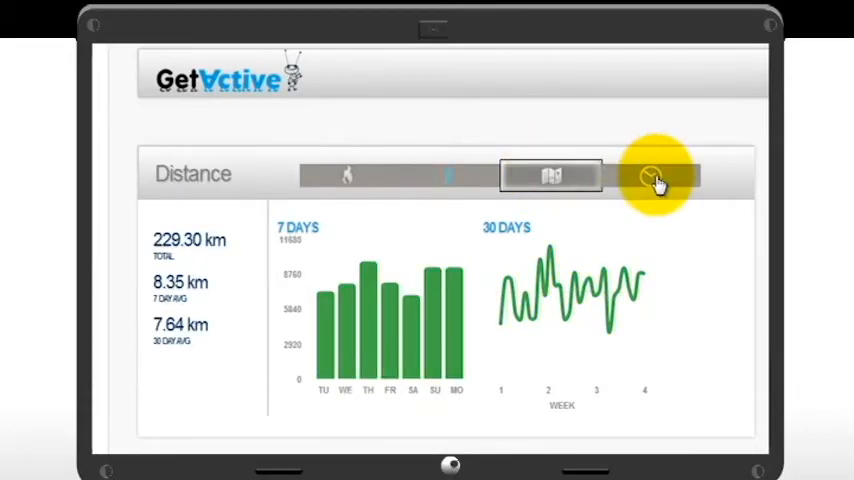
click(651, 176)
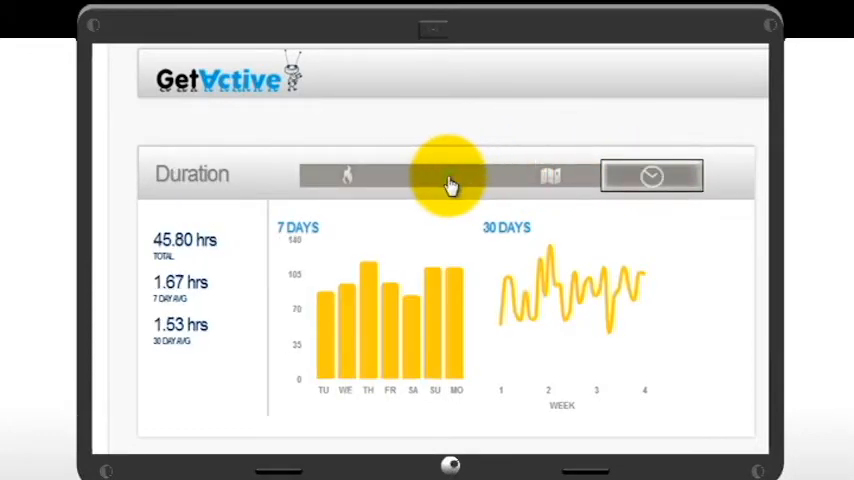
click(449, 175)
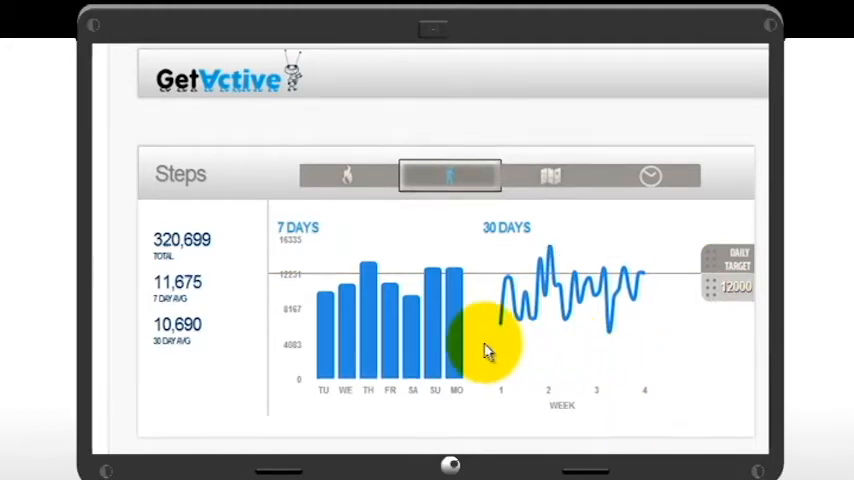
mouse_move(570, 320)
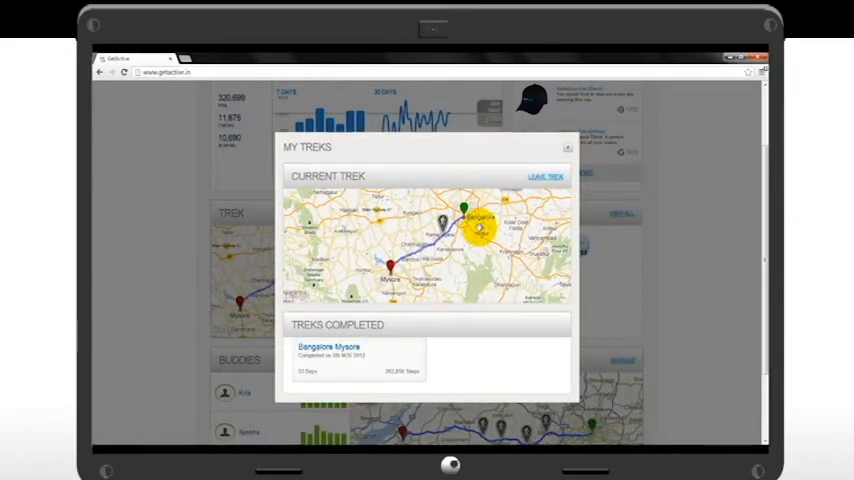
Open My Treks to see the Bangalore–Mysore trek and completed treks
click(568, 148)
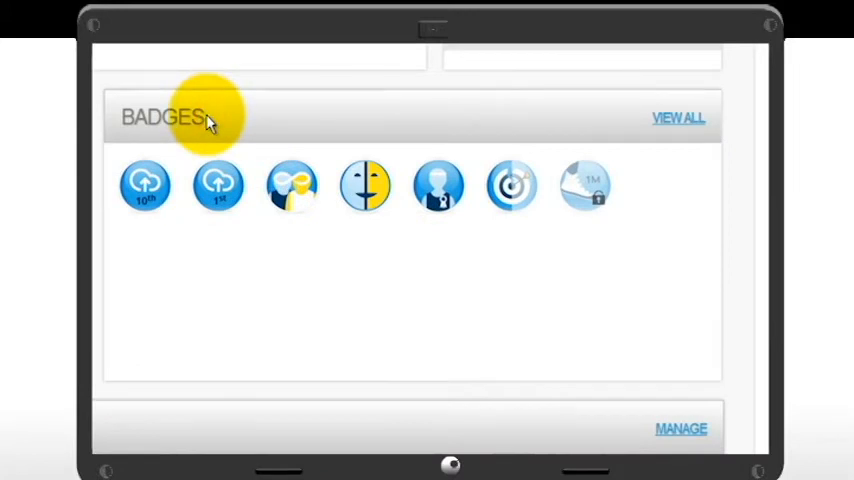
mouse_move(218, 127)
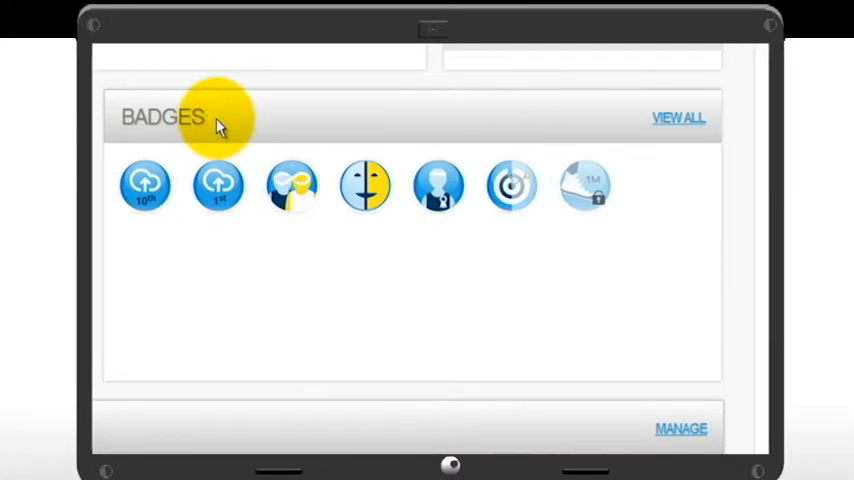
mouse_move(291, 190)
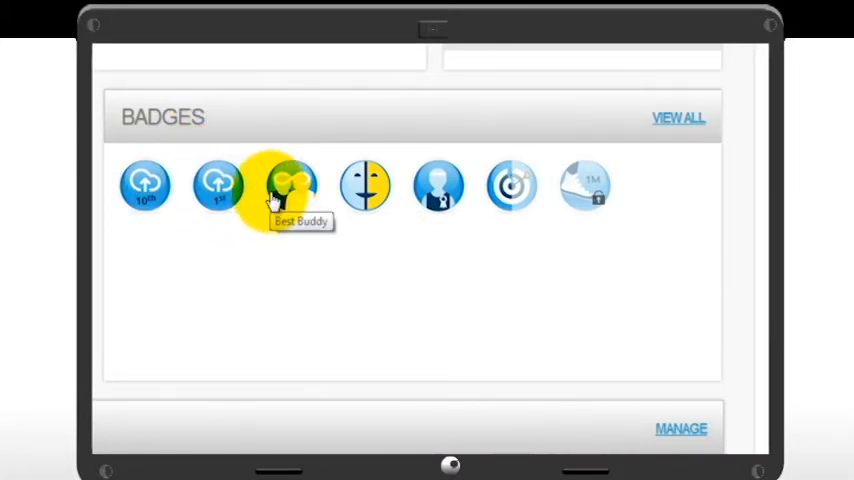
mouse_move(517, 192)
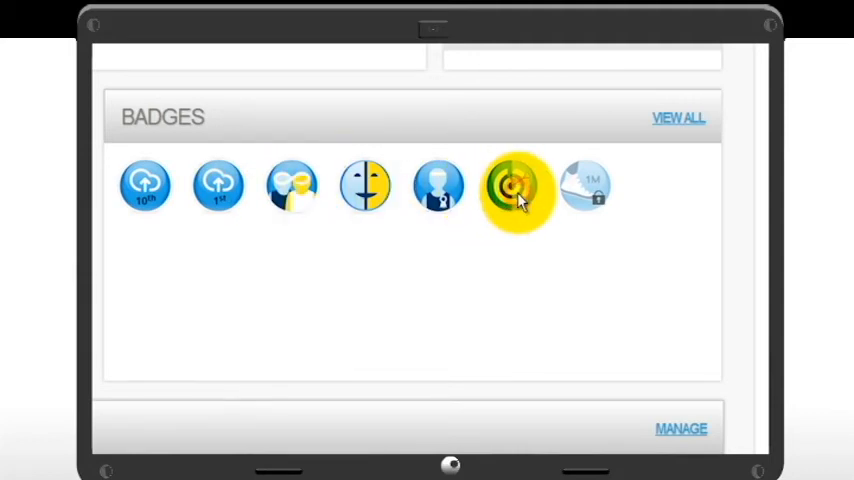
mouse_move(512, 200)
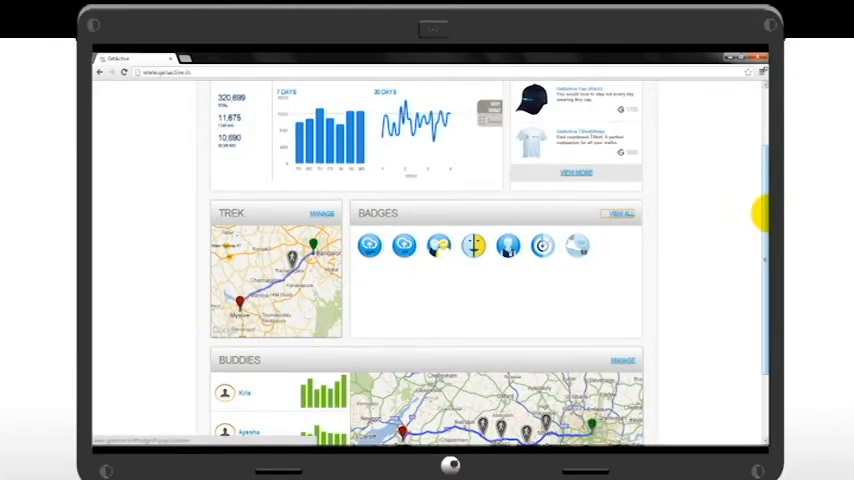
Scroll down to the Buddies panel with Kris, Ayesha, John and the route map
scroll(down, 3)
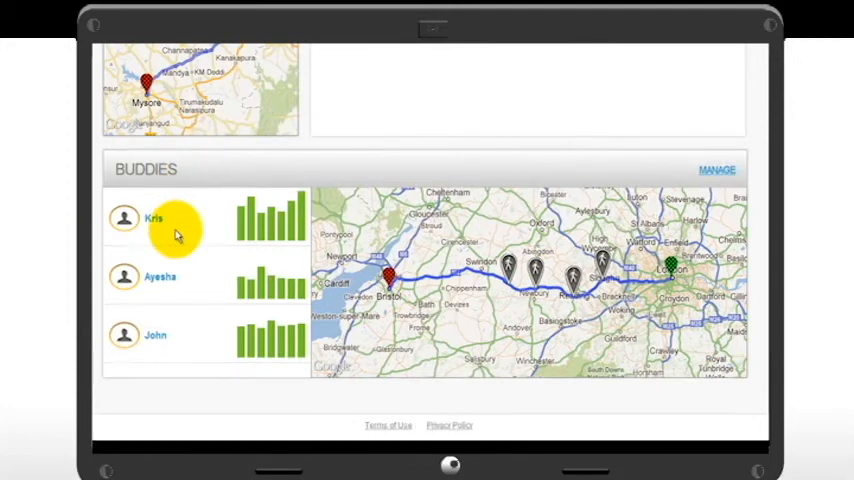
mouse_move(178, 345)
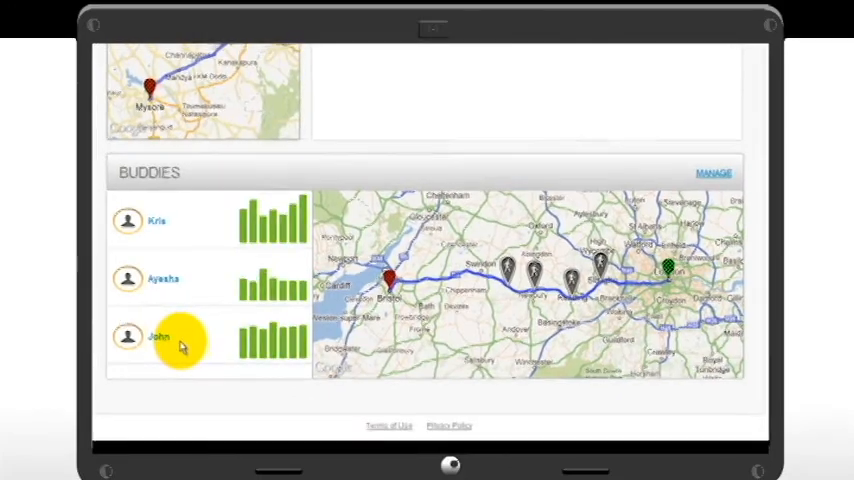
click(159, 337)
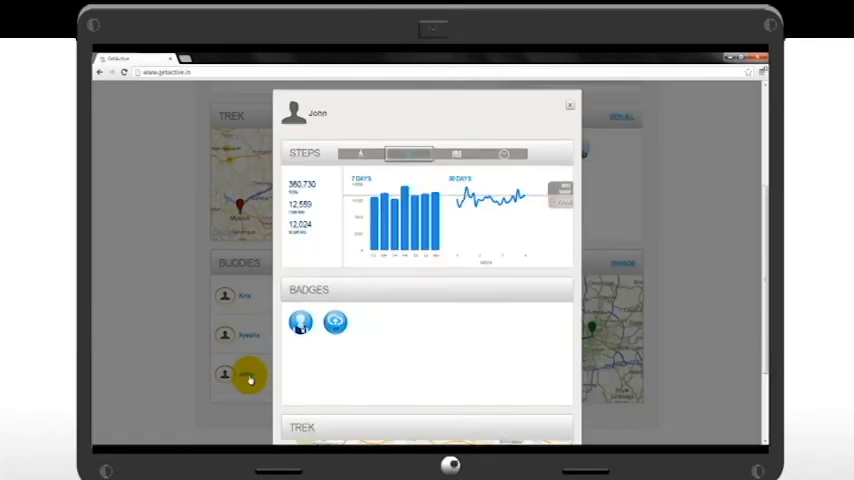
click(457, 153)
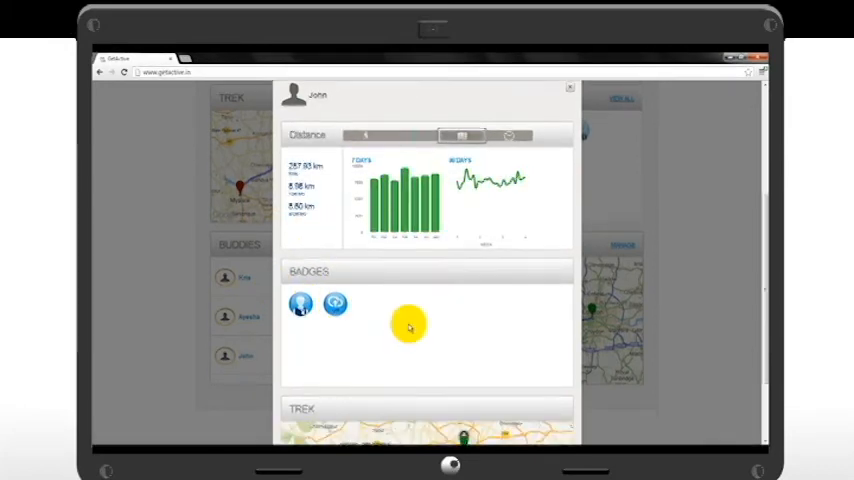
scroll(down, 3)
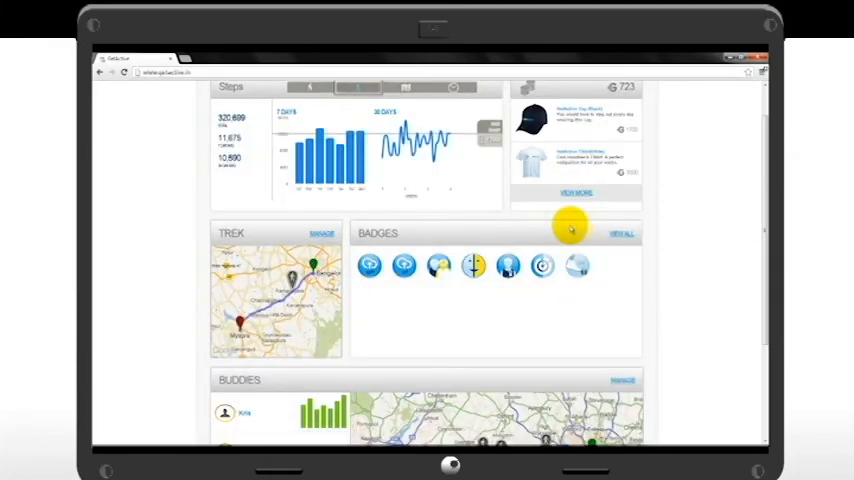
Scroll to Buddies and open My Buddies listing Kris, Ayesha, John and the London Bristol trek
scroll(down, 3)
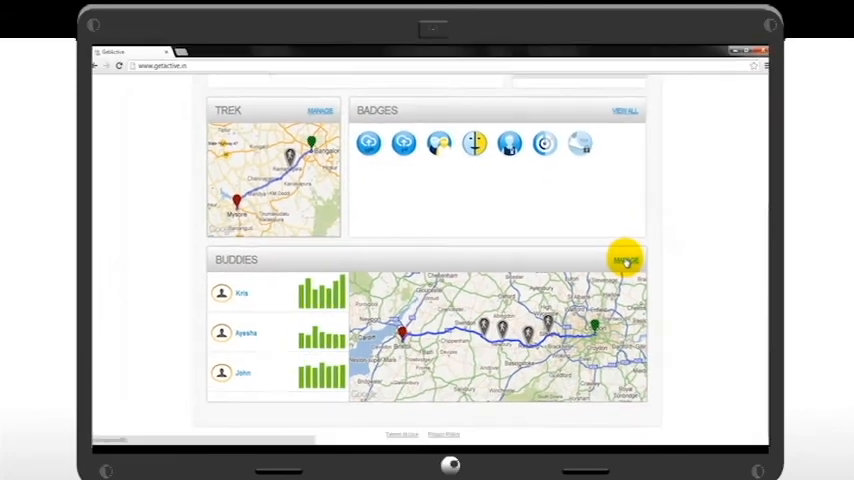
click(624, 260)
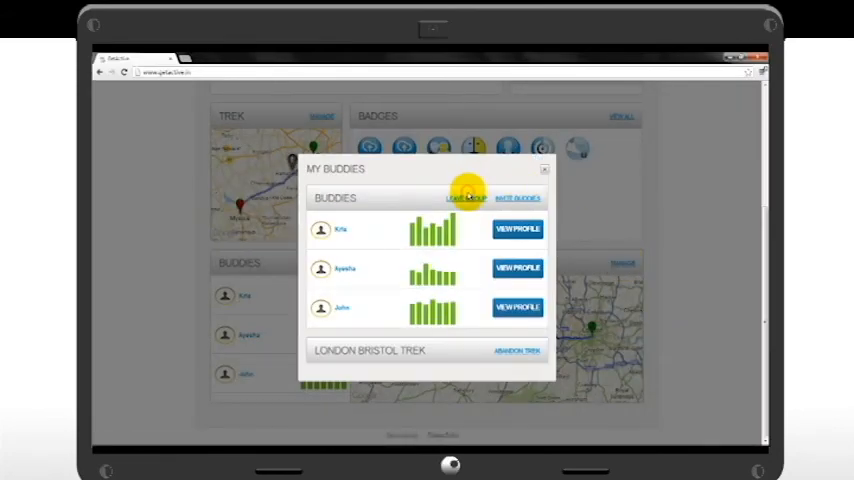